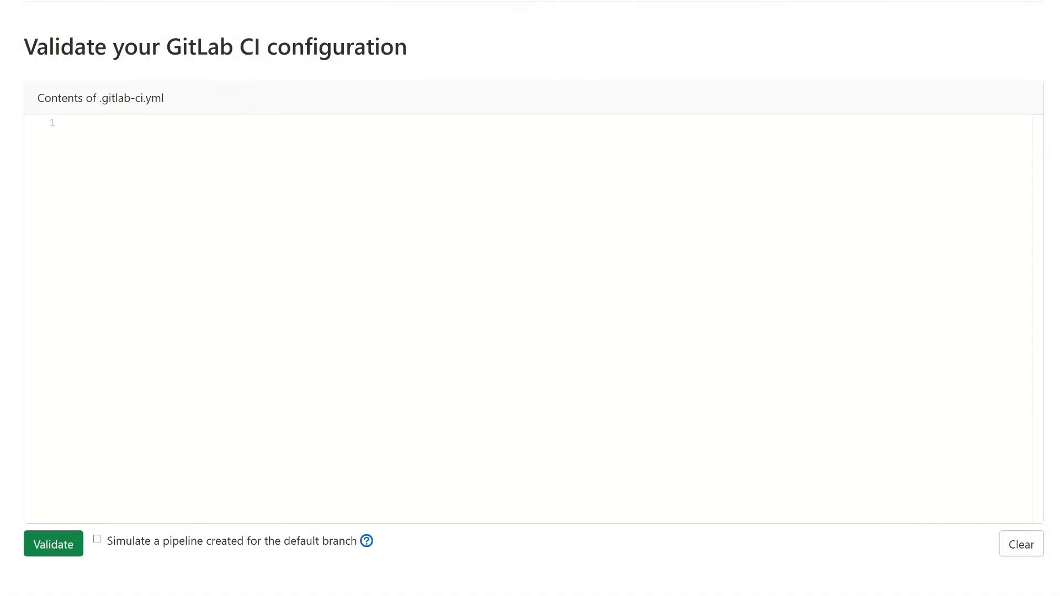
Add only: master to the rules example job so validation reports only cannot be used with rules.
{"action": "left_click", "coordinate": [53, 545]}
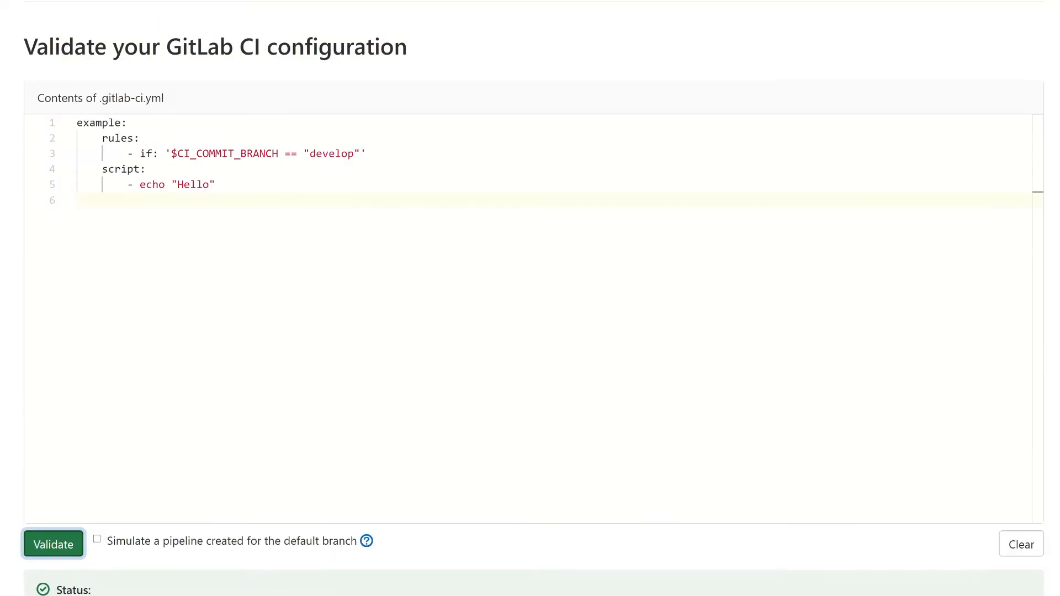
{"action": "type", "text": "only:"}
{"action": "type", "text": "- master"}
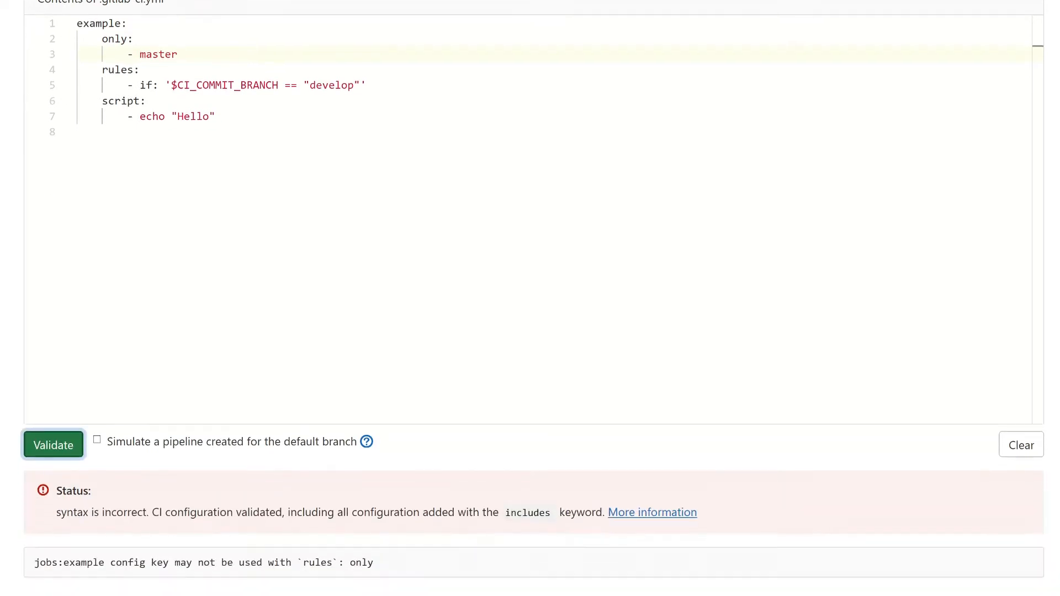
{"action": "scroll", "scroll_direction": "up", "scroll_amount": 3}
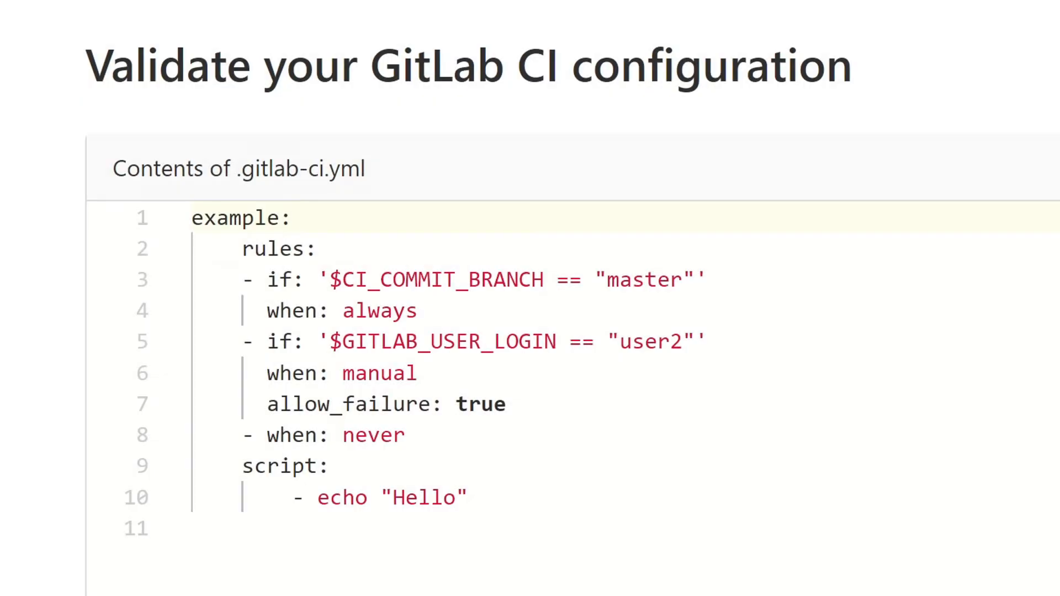
Walk through the rules example, marking the master-branch always rule and the user2 manual rule.
{"action": "left_click", "coordinate": [293, 217]}
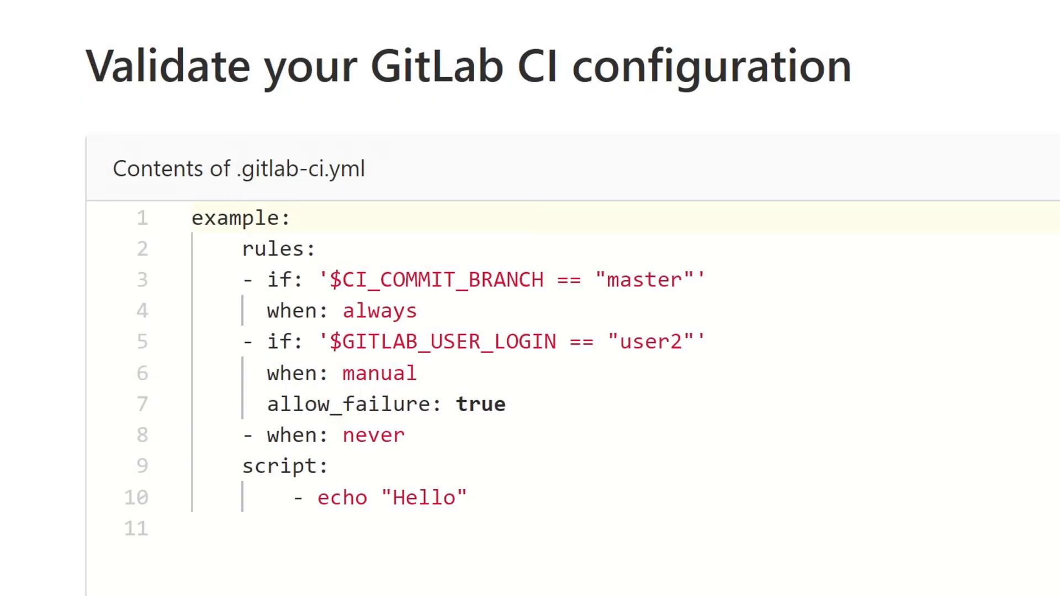
{"action": "left_click", "coordinate": [293, 218]}
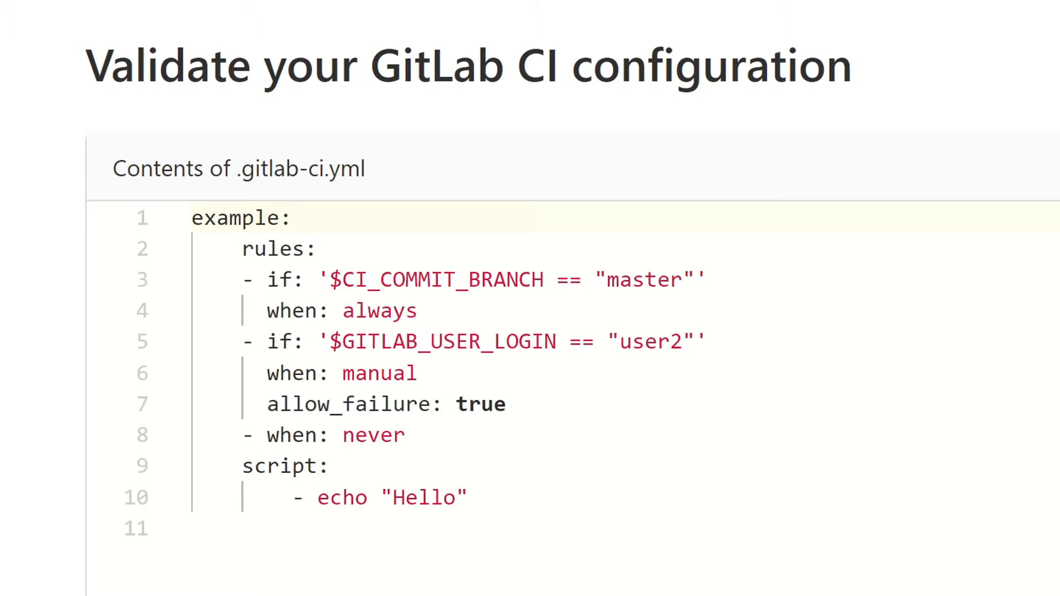
{"action": "left_click", "coordinate": [292, 217]}
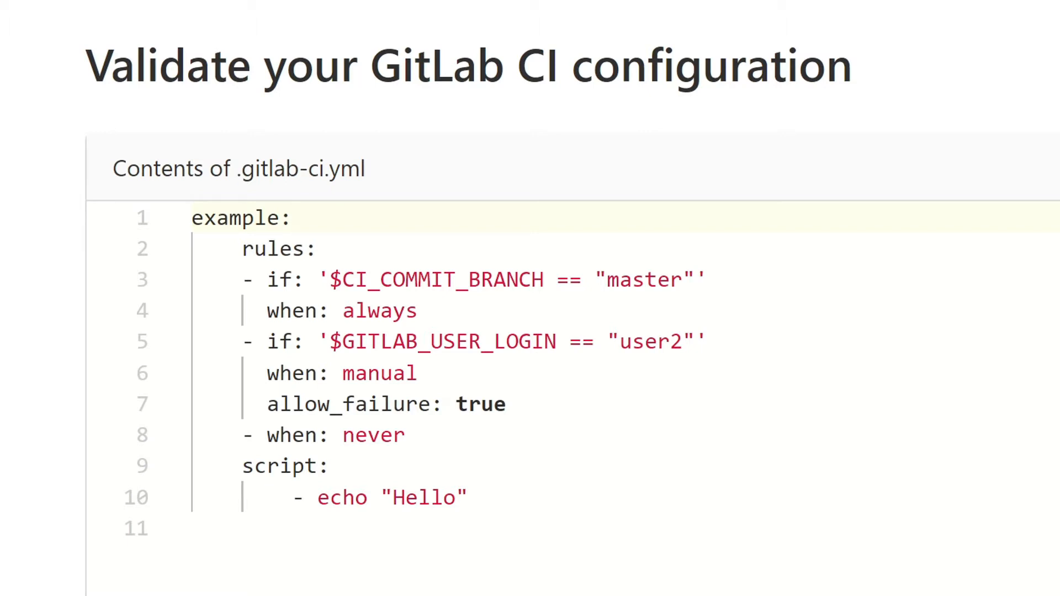
{"action": "left_click", "coordinate": [293, 218]}
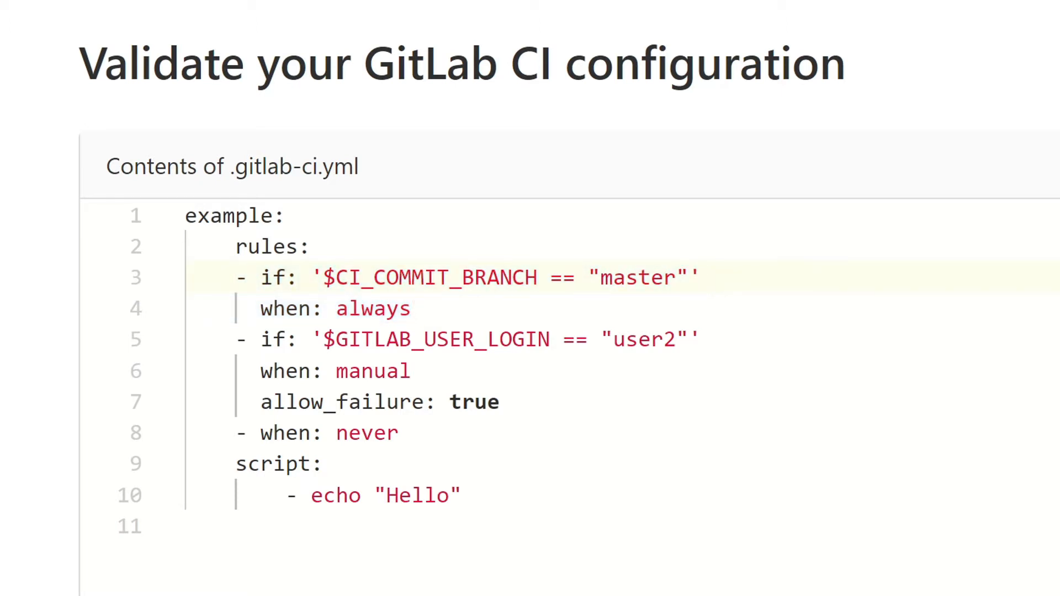
{"action": "left_click", "coordinate": [703, 277]}
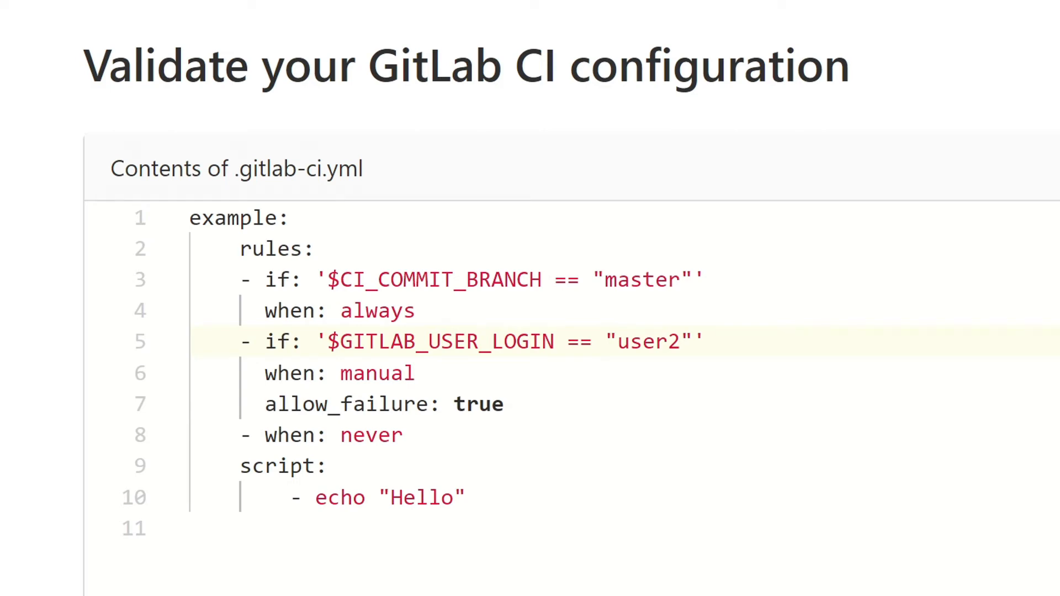
{"action": "double_click", "coordinate": [440, 341]}
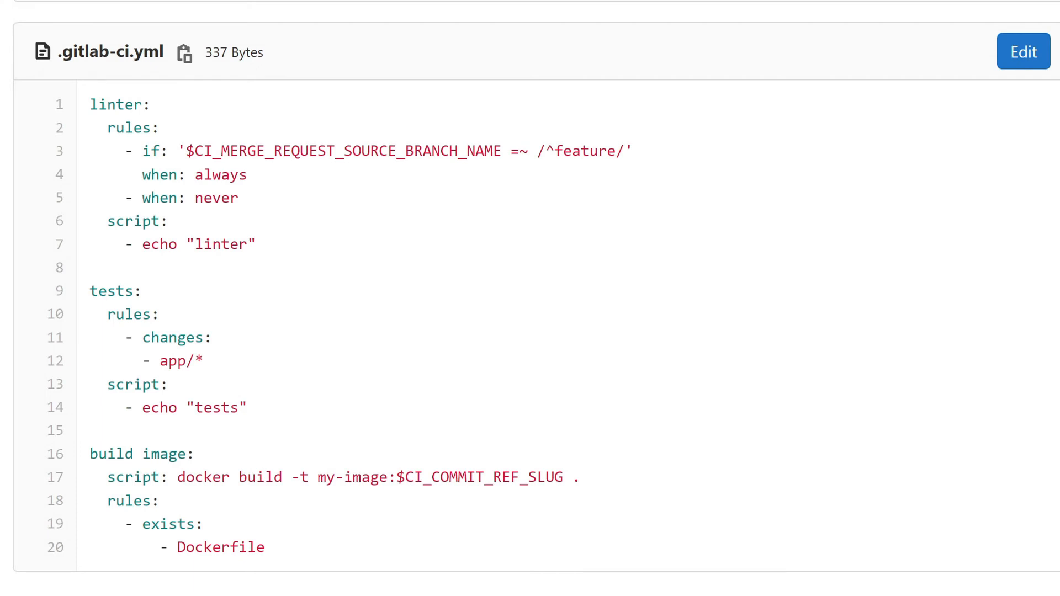
{"action": "mouse_move", "coordinate": [280, 188]}
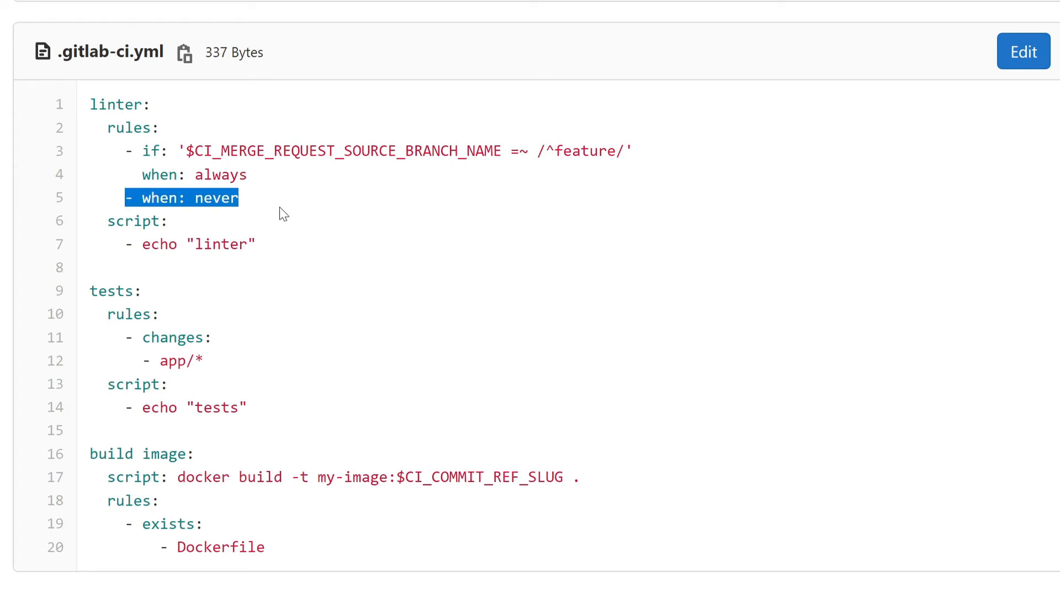
{"action": "mouse_move", "coordinate": [300, 206]}
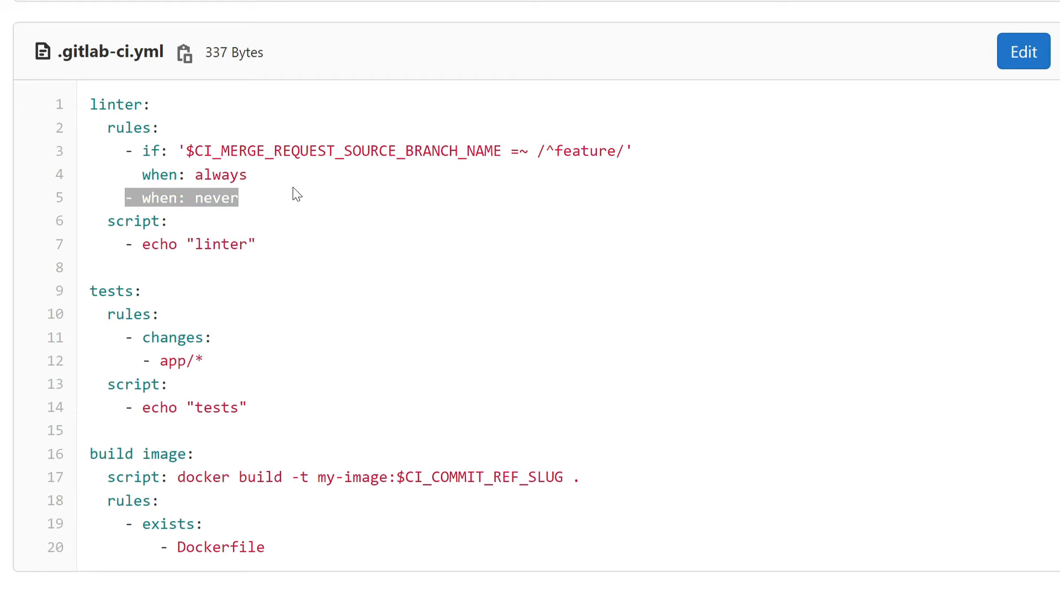
{"action": "mouse_move", "coordinate": [367, 190]}
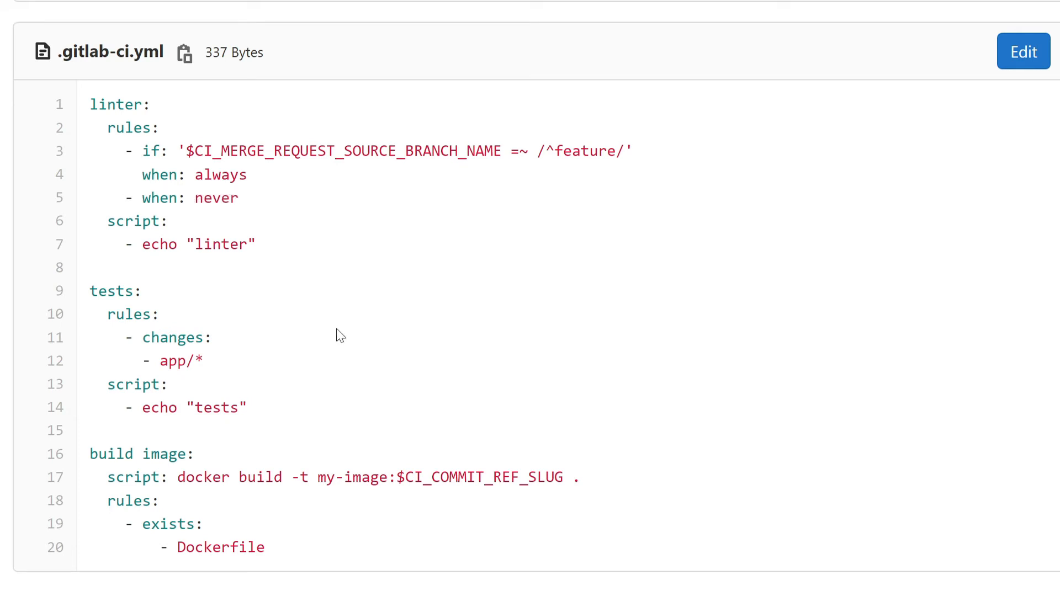
{"action": "mouse_move", "coordinate": [301, 395]}
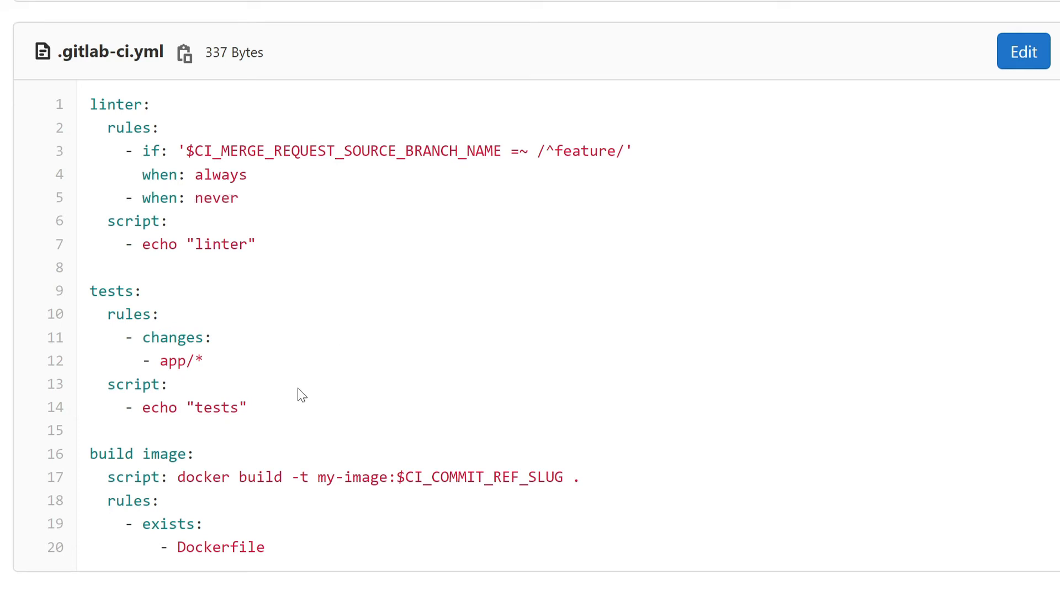
{"action": "mouse_move", "coordinate": [338, 345]}
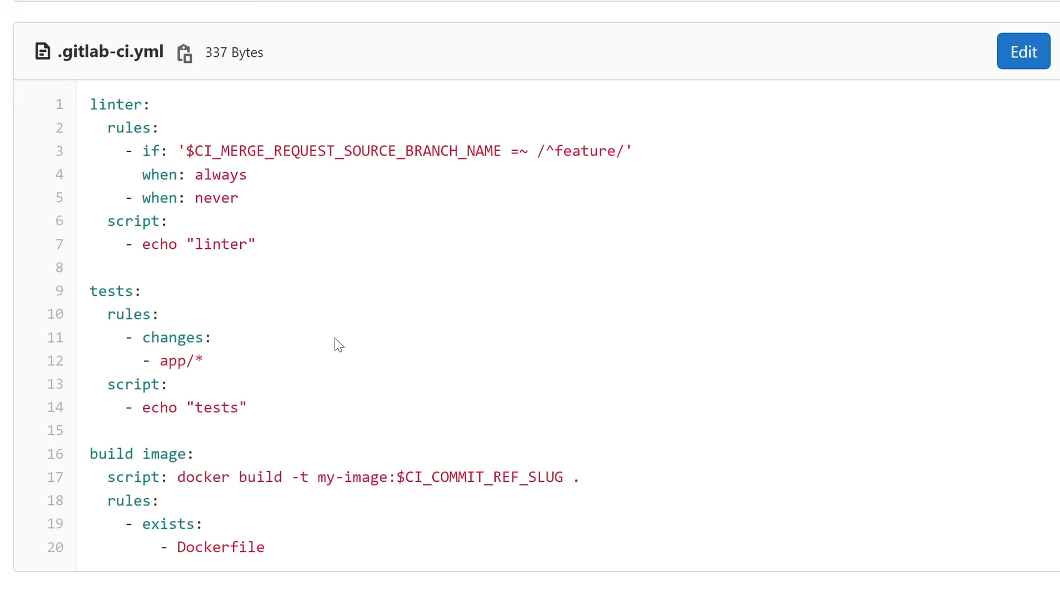
{"action": "mouse_move", "coordinate": [322, 347]}
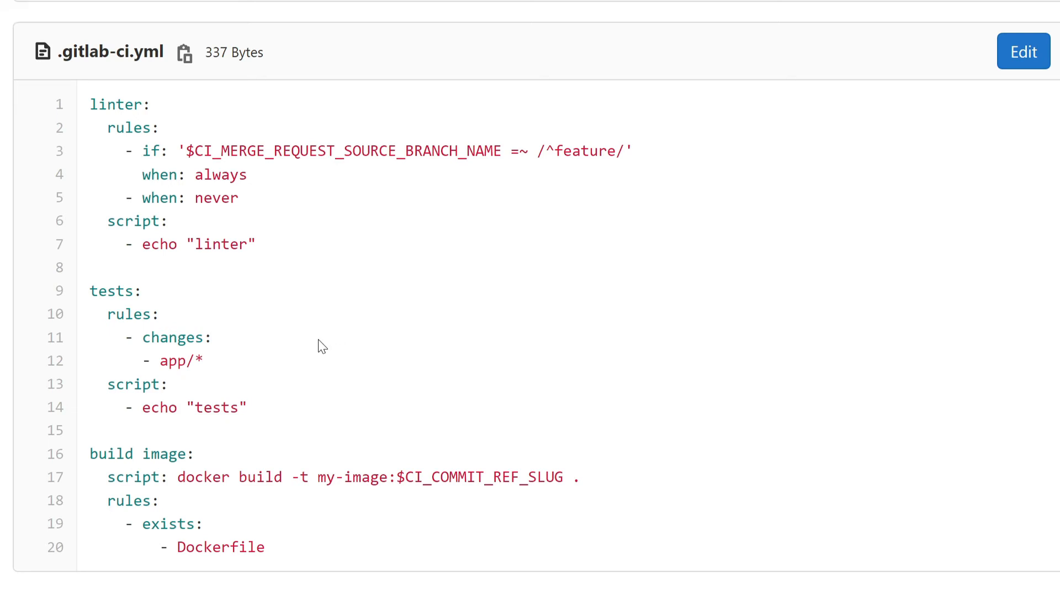
{"action": "mouse_move", "coordinate": [375, 388]}
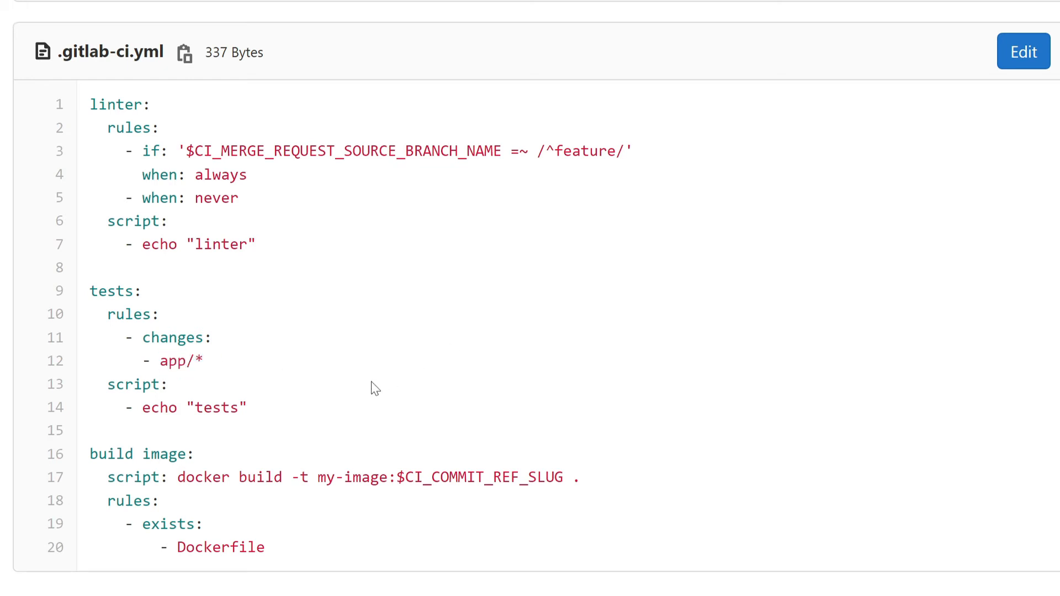
{"action": "mouse_move", "coordinate": [275, 460]}
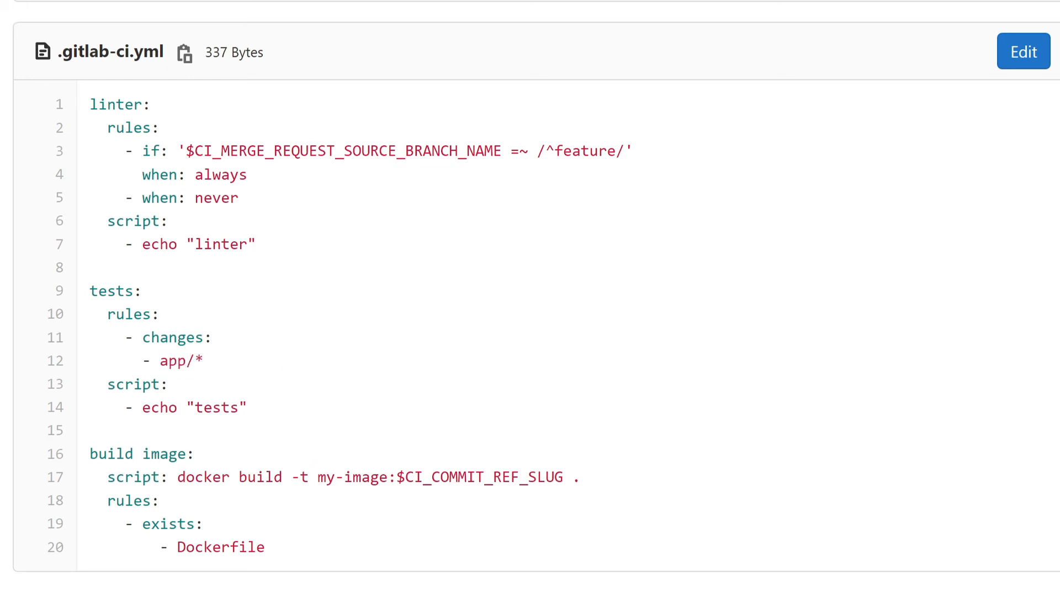
{"action": "mouse_move", "coordinate": [379, 548]}
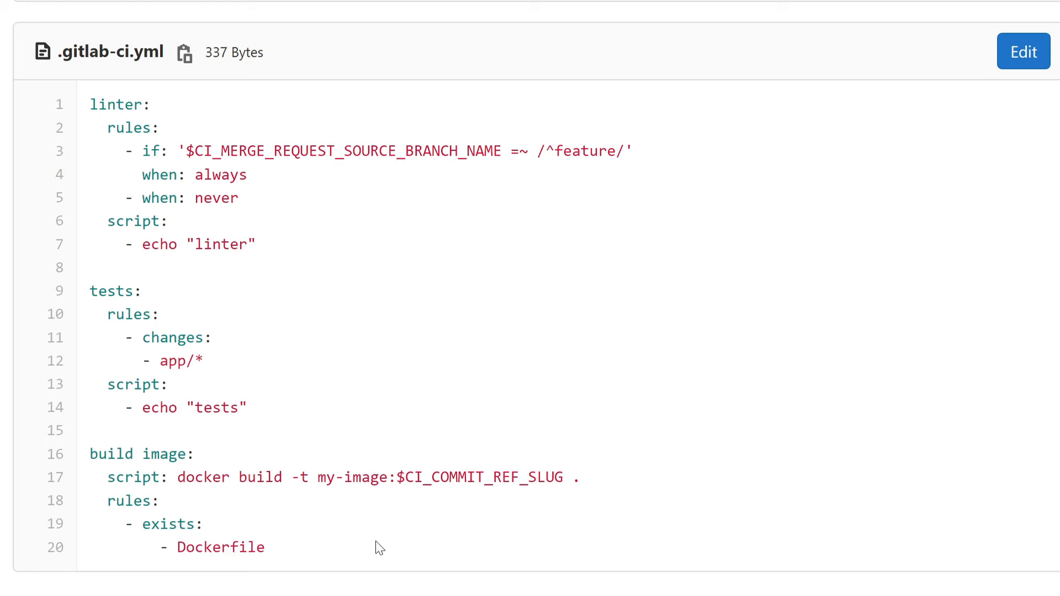
{"action": "left_click", "coordinate": [1023, 51]}
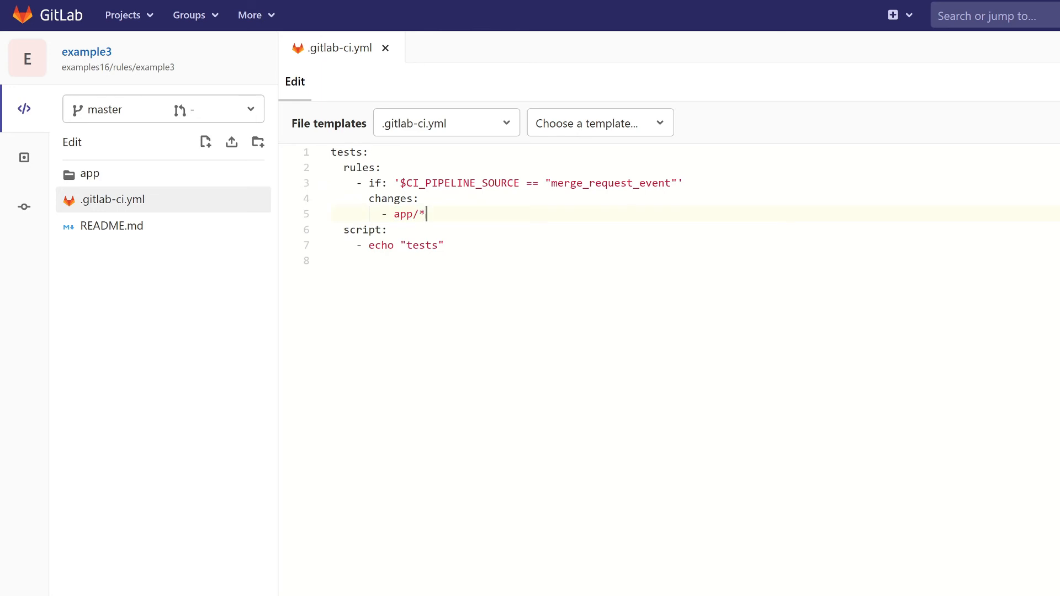
Open README.md from the Web IDE file tree for editing.
{"action": "left_click", "coordinate": [112, 226]}
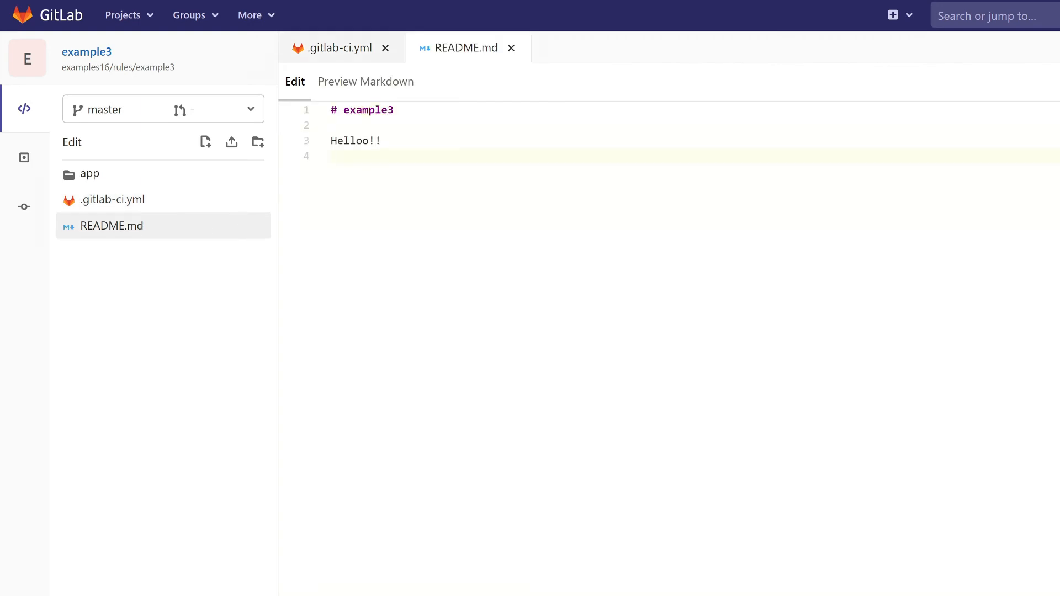
{"action": "left_click", "coordinate": [24, 207]}
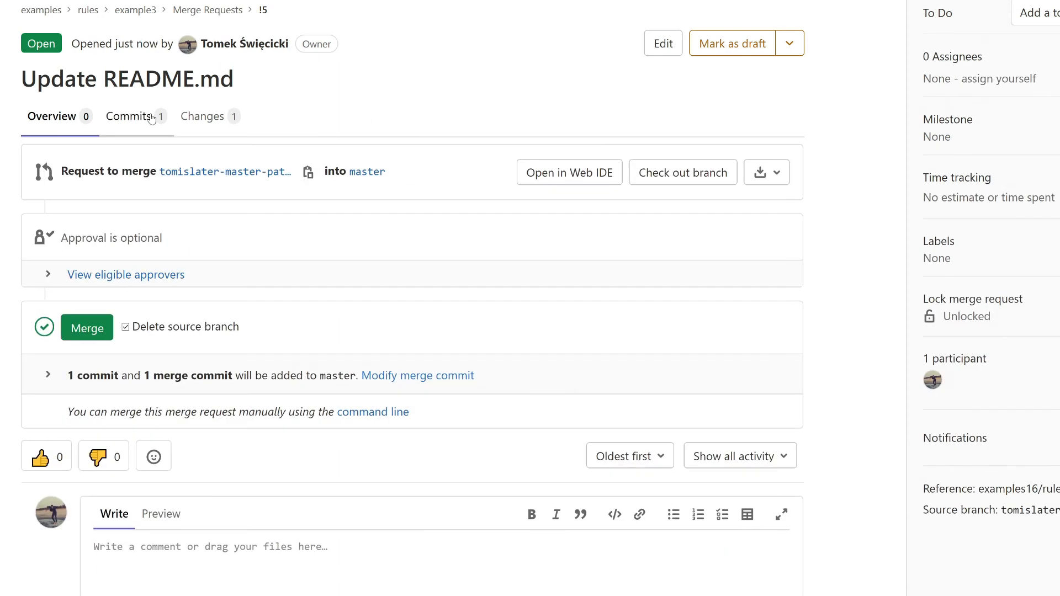
{"action": "left_click", "coordinate": [201, 116]}
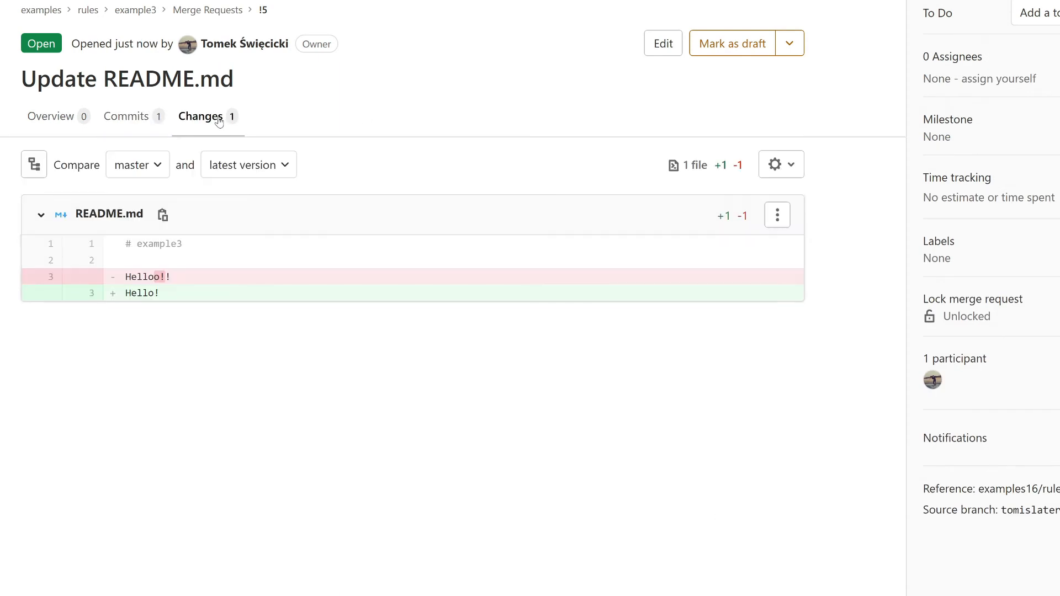
{"action": "mouse_move", "coordinate": [192, 127]}
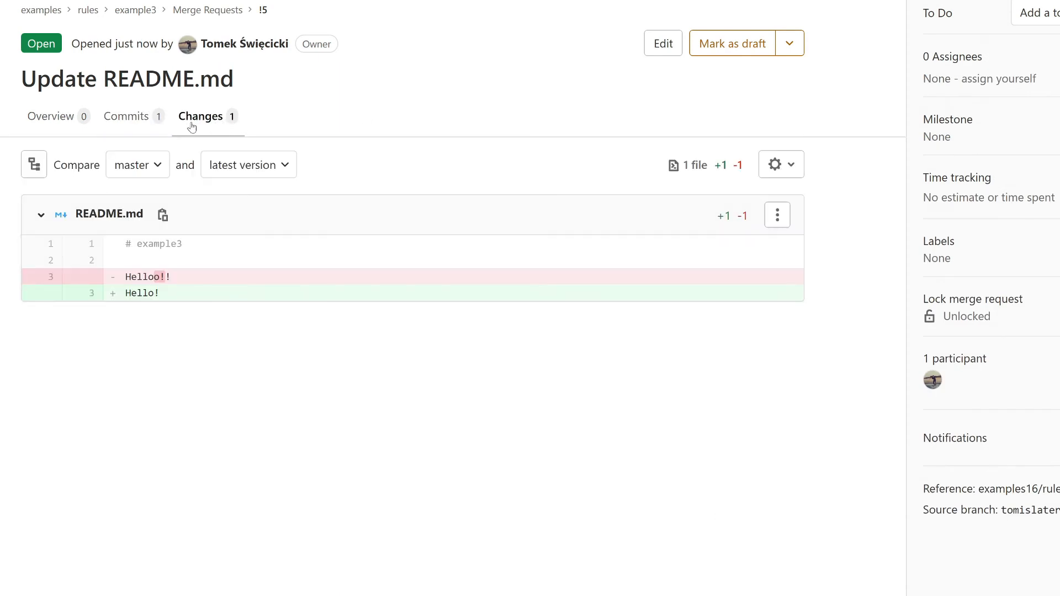
{"action": "left_click", "coordinate": [52, 116]}
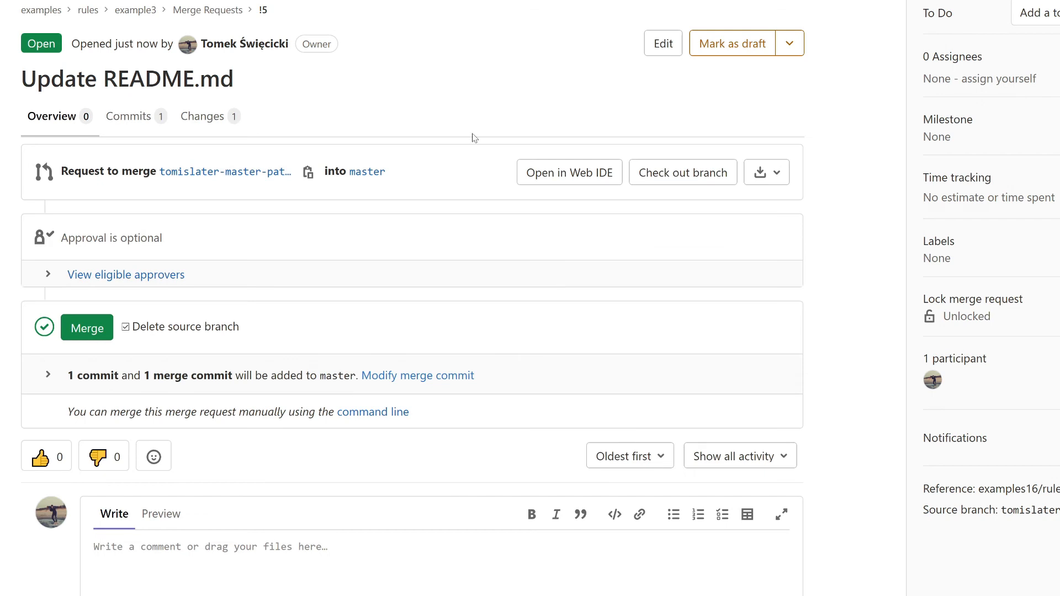
{"action": "left_click", "coordinate": [569, 173]}
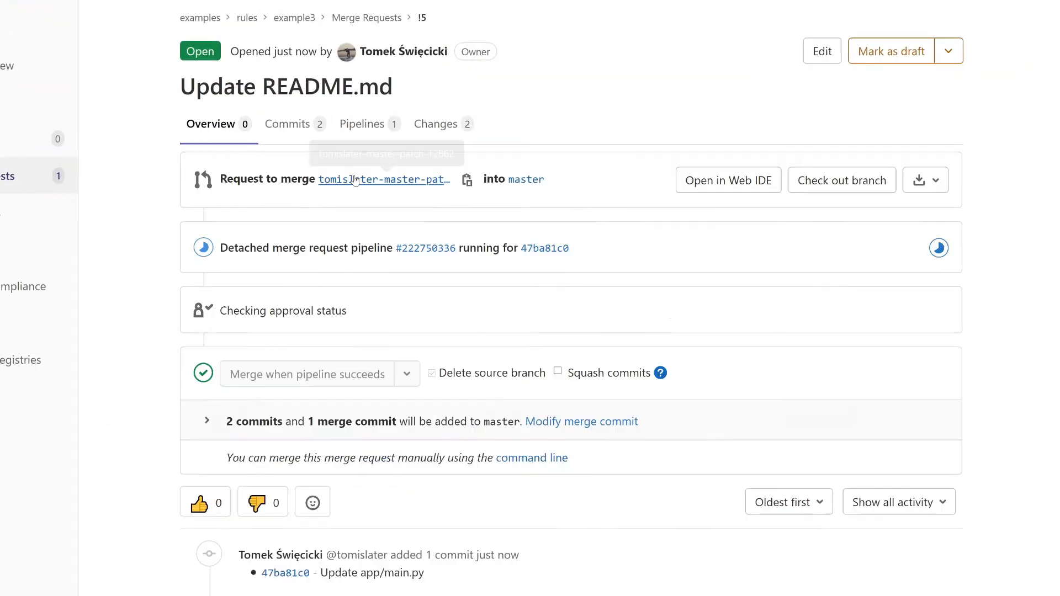
Show the merge request's Pipelines list with the app/main.py pipeline still running.
{"action": "left_click", "coordinate": [362, 124]}
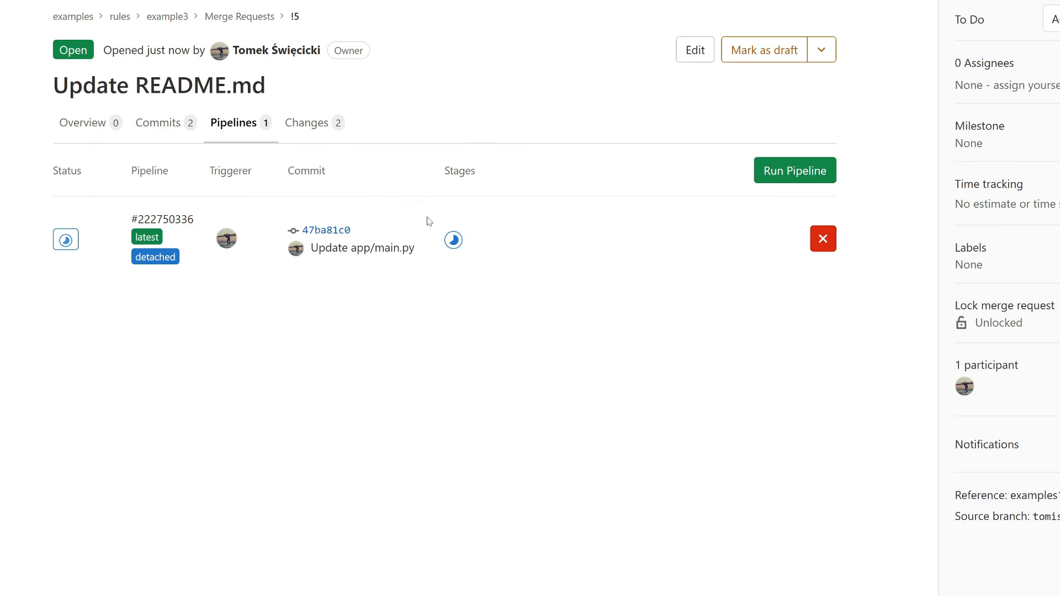
{"action": "mouse_move", "coordinate": [497, 238]}
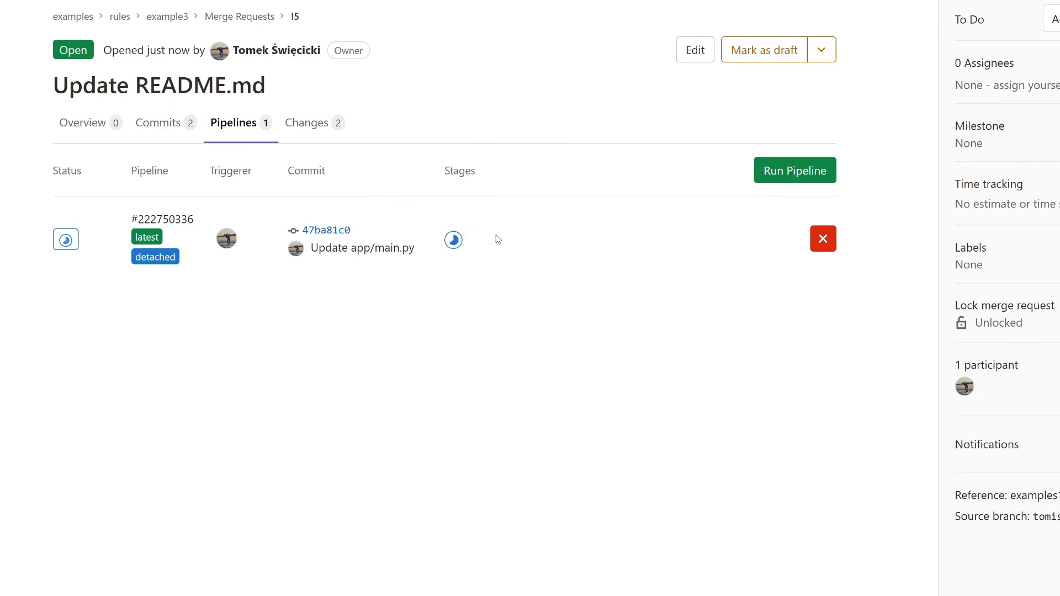
{"action": "mouse_move", "coordinate": [453, 239]}
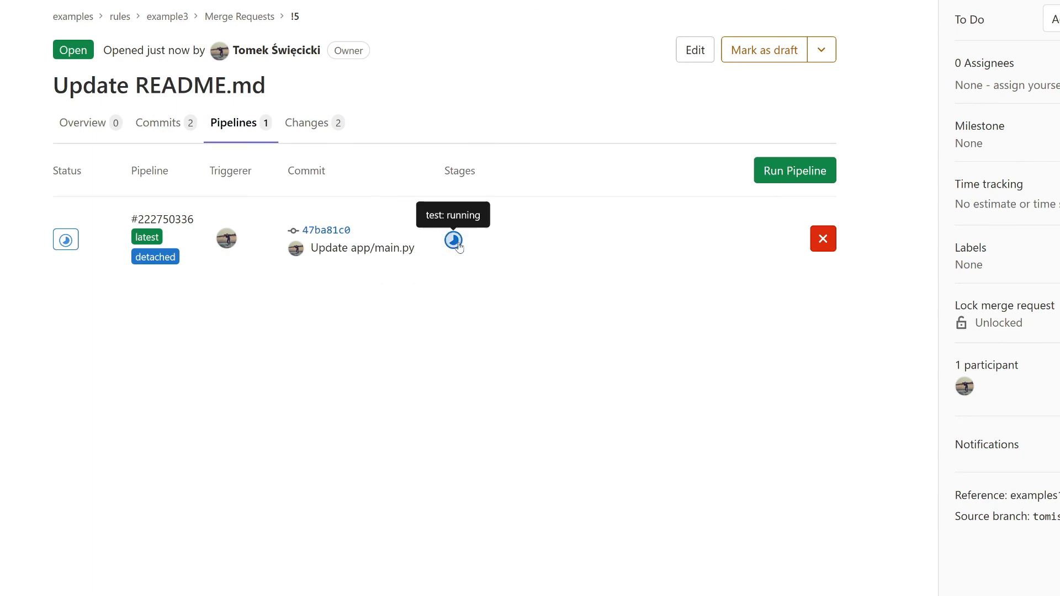